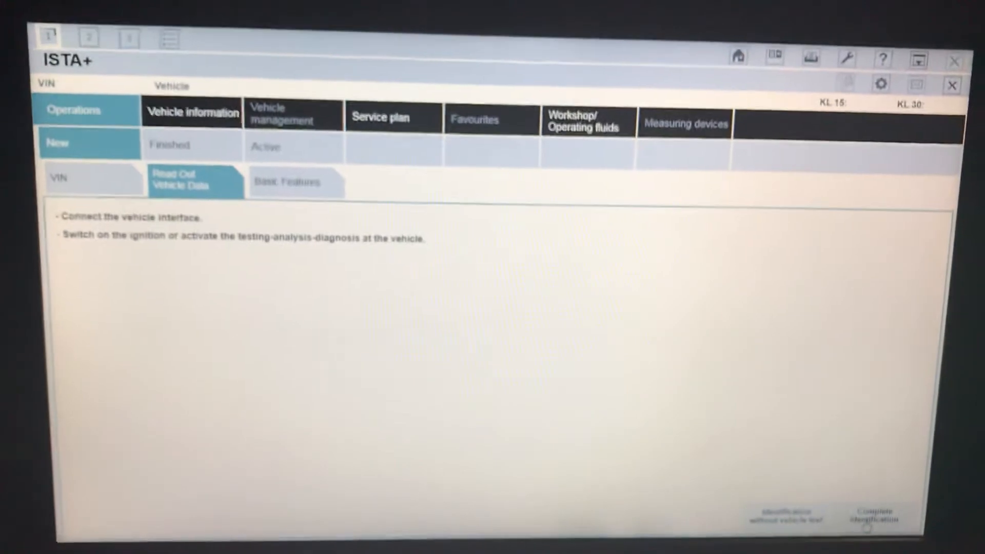
- Run complete identification to read out the F20 116d vehicle data
left_click(872, 515)
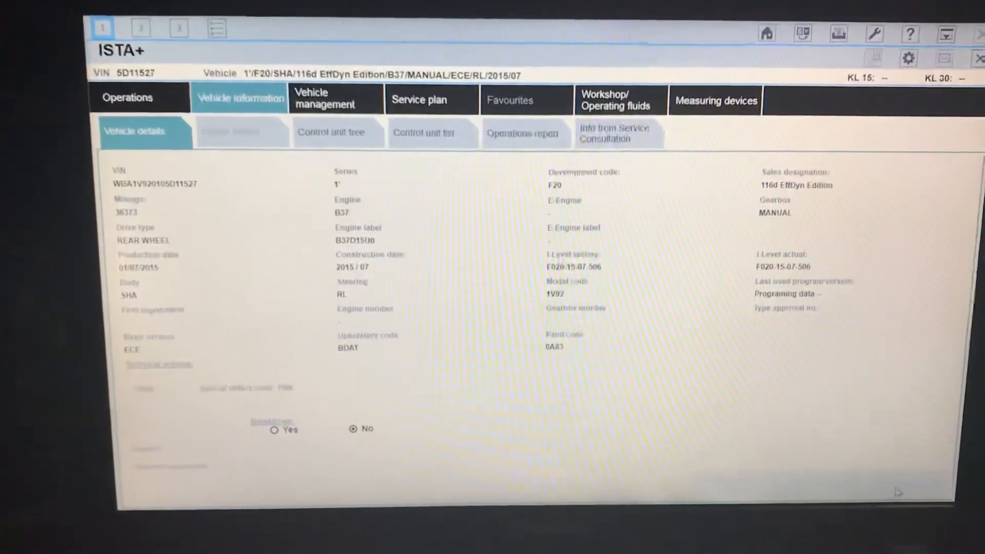
- Show the control unit tree under Vehicle information
left_click(333, 144)
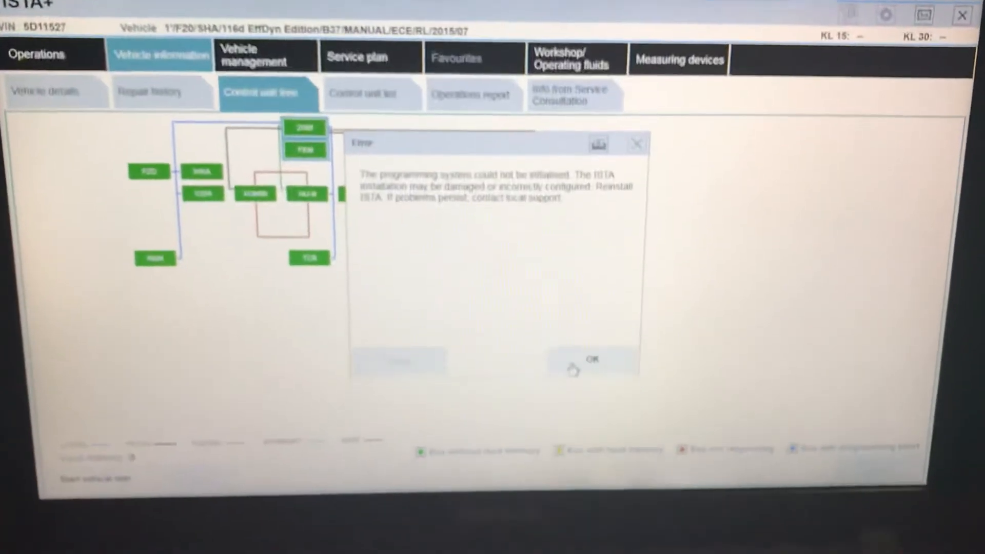
- Dismiss the 'programming system could not be initialised' error
left_click(590, 361)
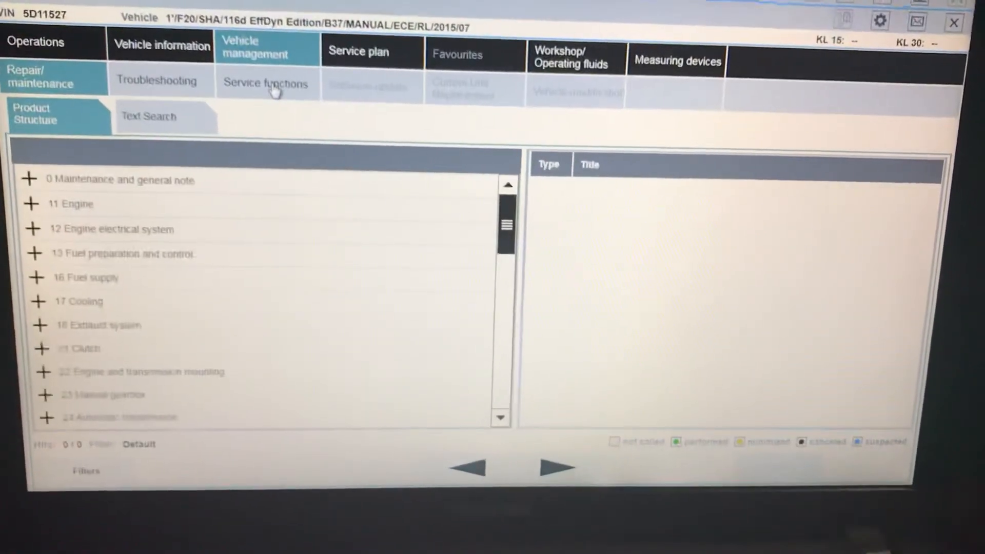
- Navigate Service functions > Body > Remote key / ignition key to Block/enable remote key
left_click(265, 83)
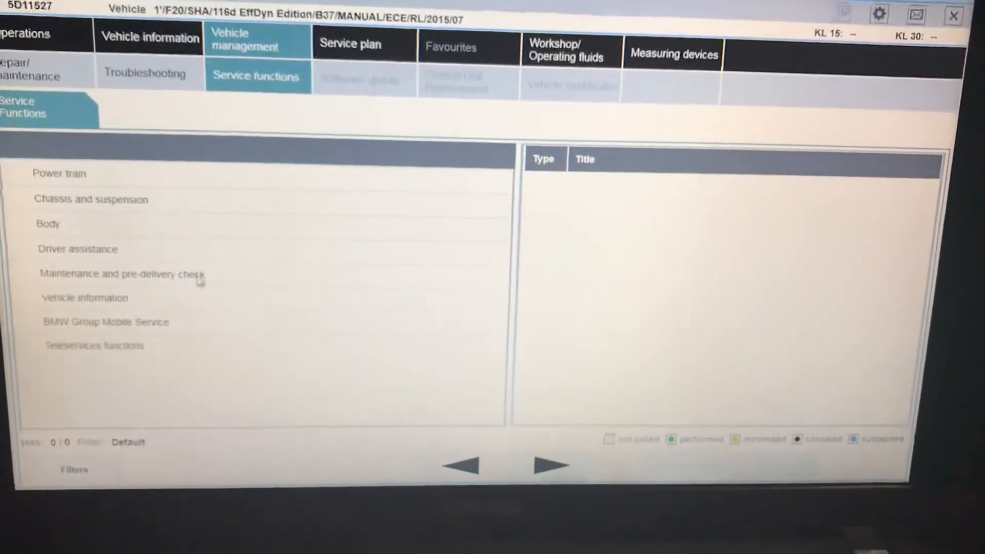
left_click(60, 224)
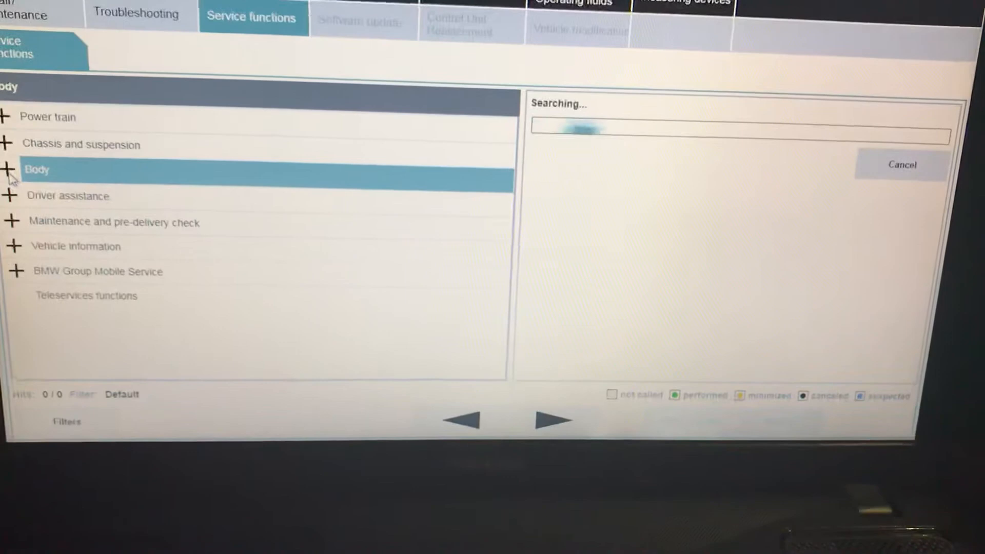
left_click(9, 169)
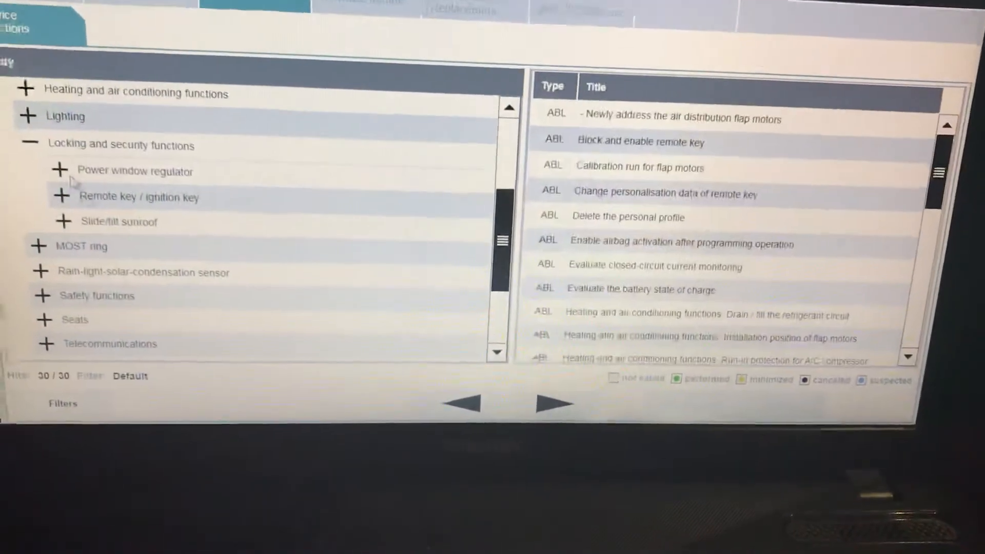
left_click(61, 196)
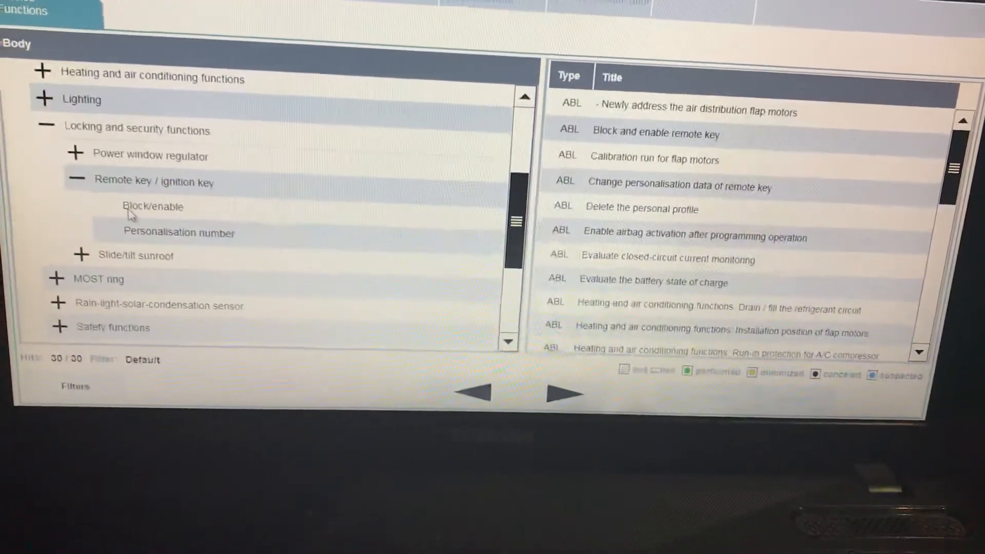
left_click(153, 206)
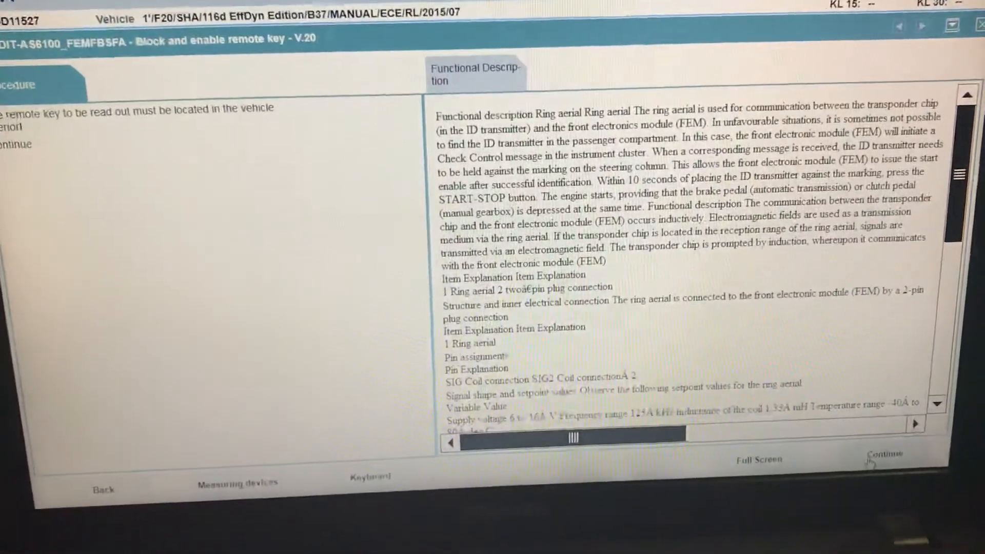
- Continue the test plan with the remote key inside the vehicle
left_click(883, 454)
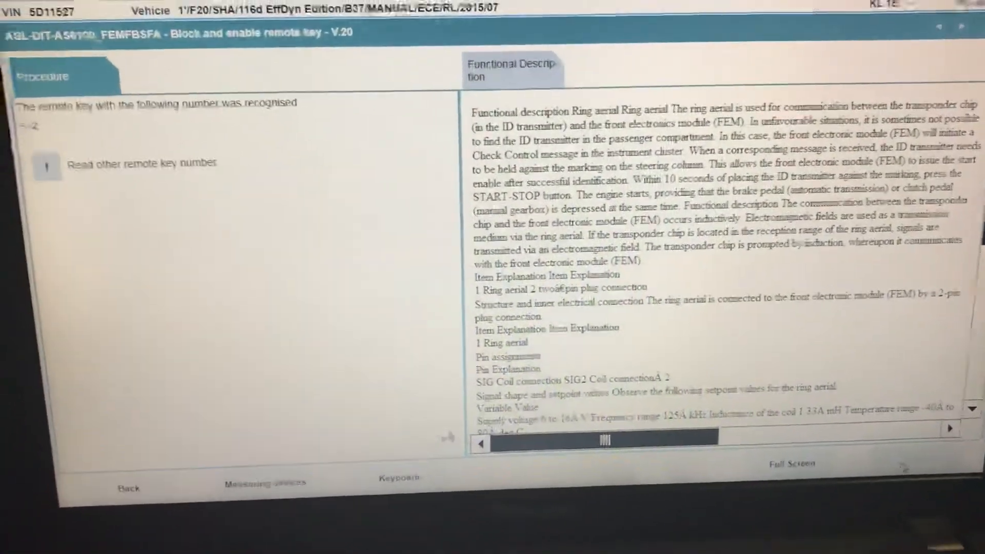